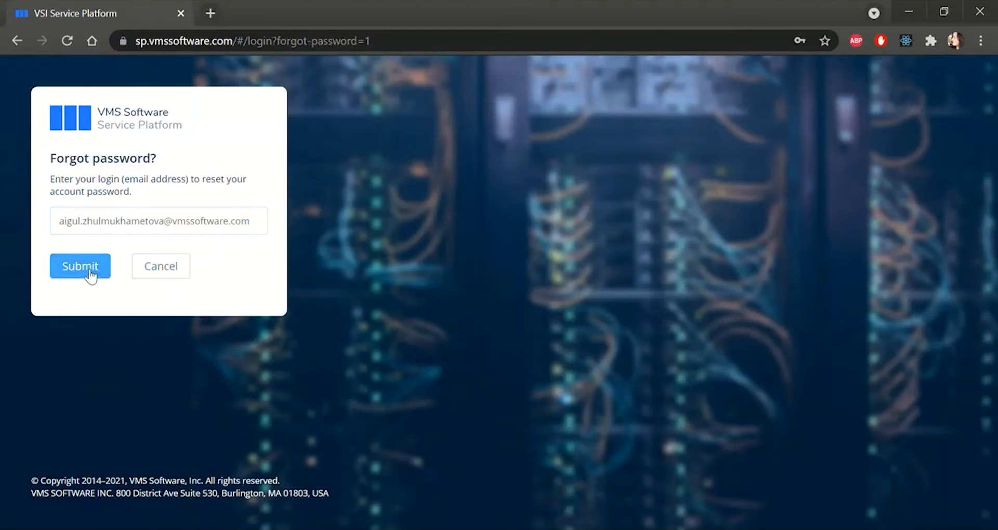
- Request a password reset, set a new password via the emailed link, and sign in
left_click(80, 266)
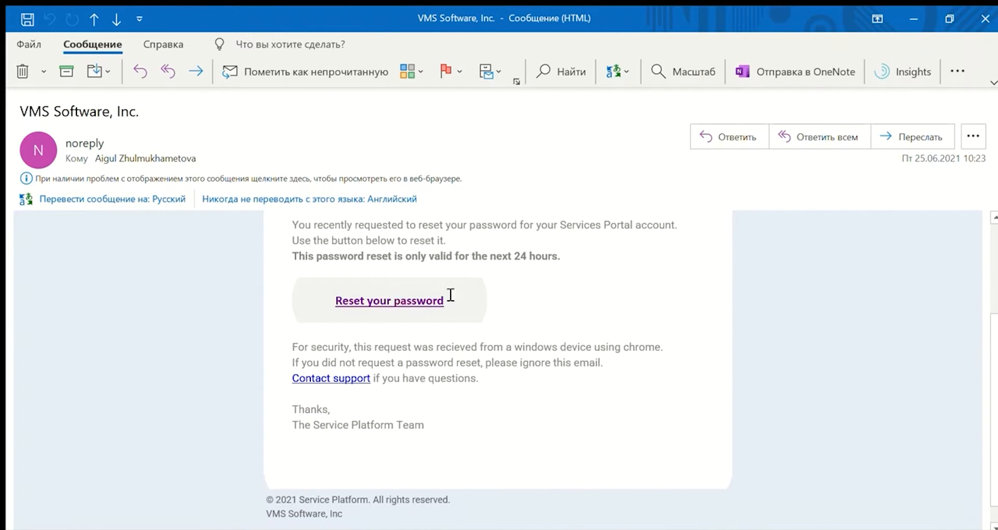
left_click(389, 301)
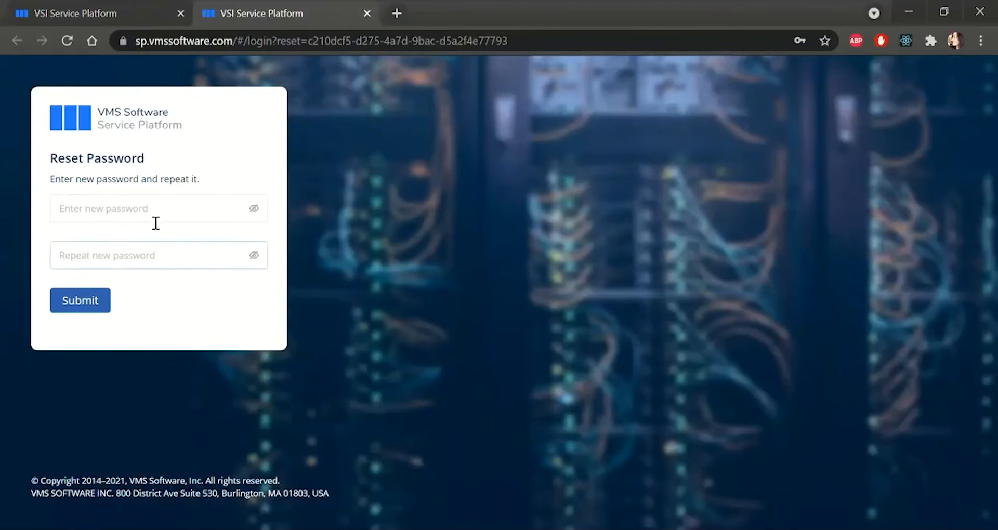
type("•••")
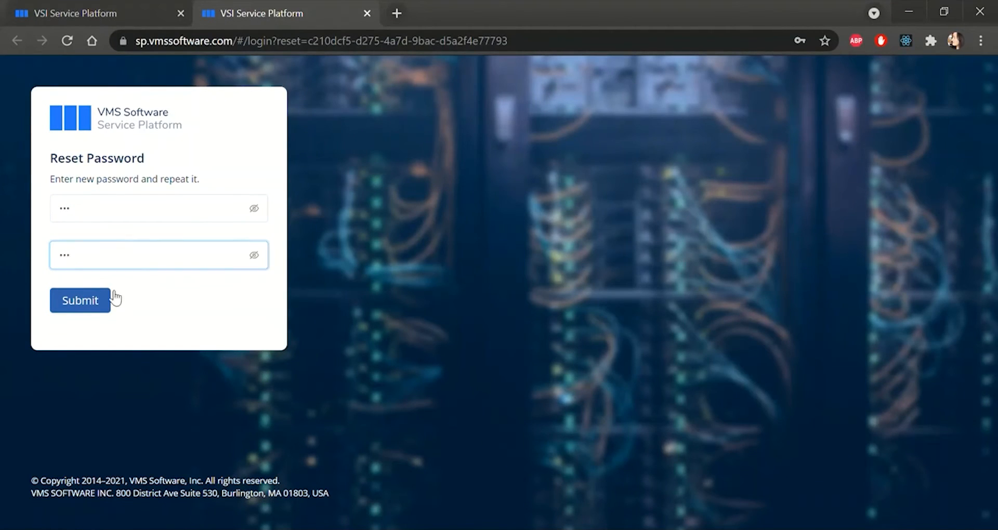
left_click(80, 300)
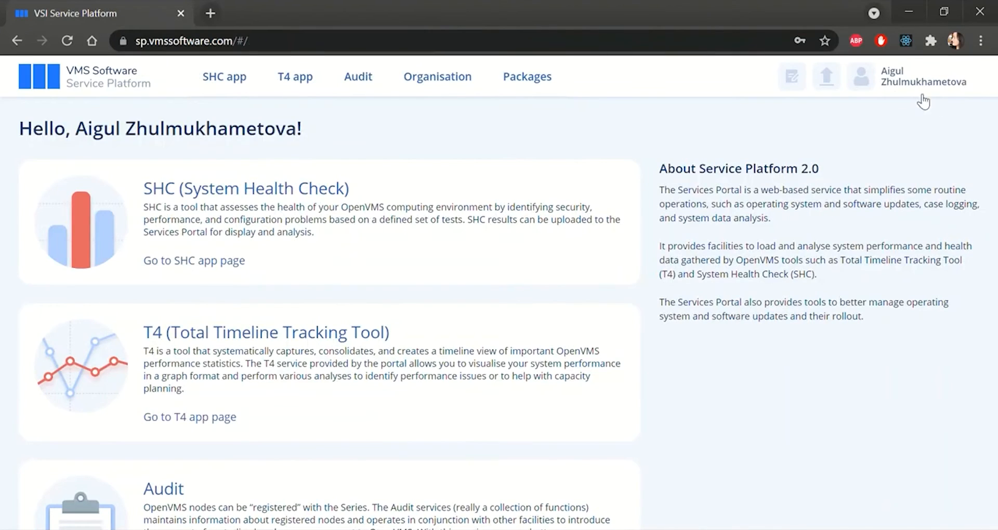
left_click(915, 76)
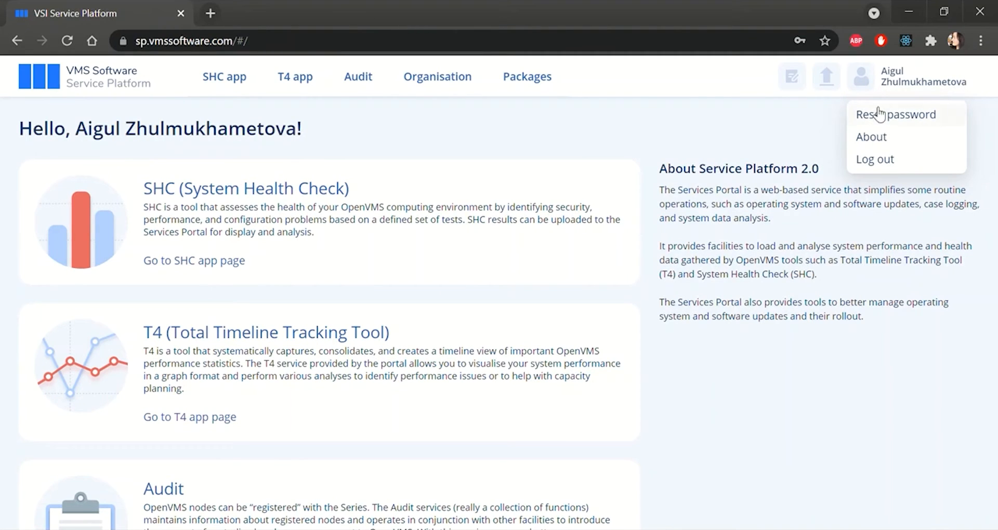
- Fill in Old Password and New Password in Change Password, leaving confirmation empty
left_click(896, 114)
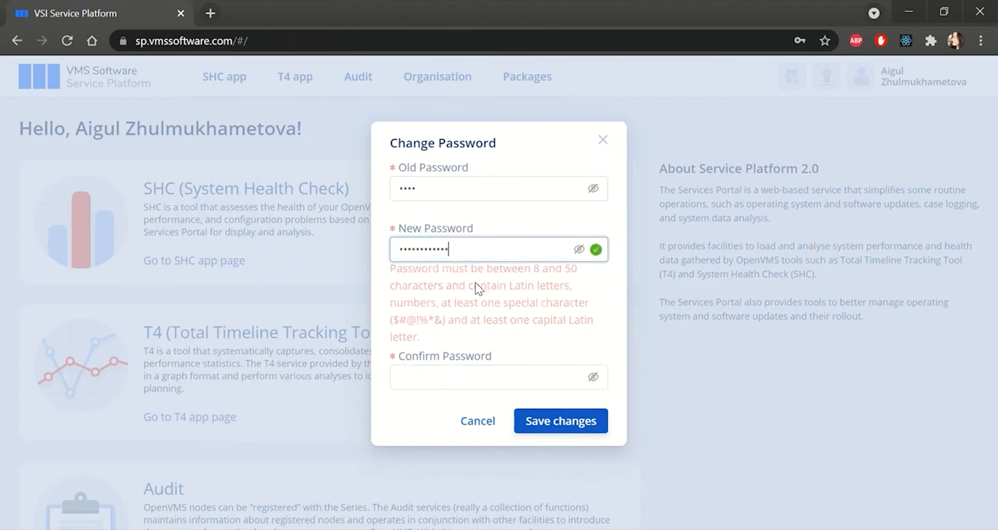
left_click(497, 343)
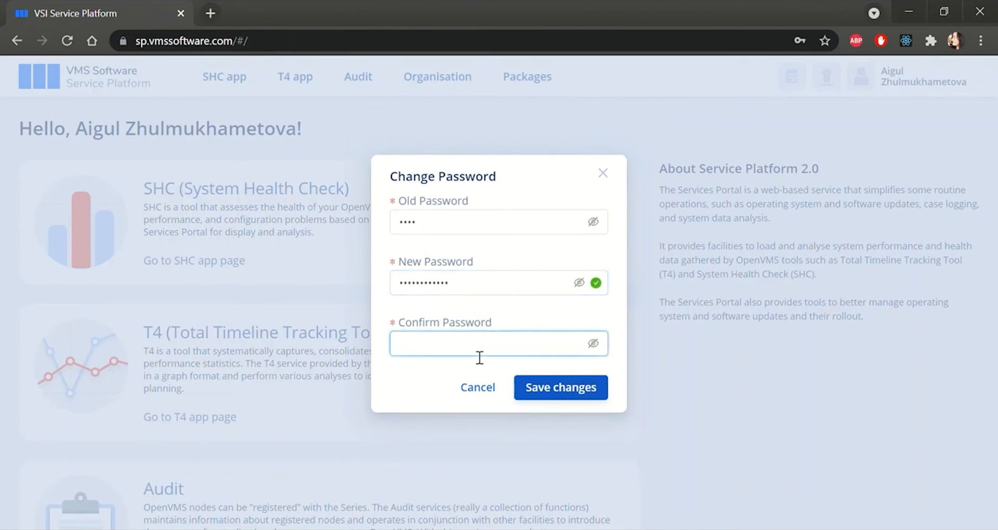